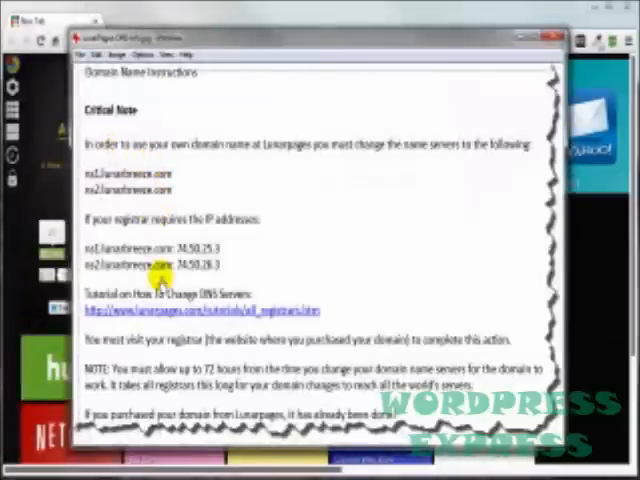
pyautogui.moveTo(258, 128)
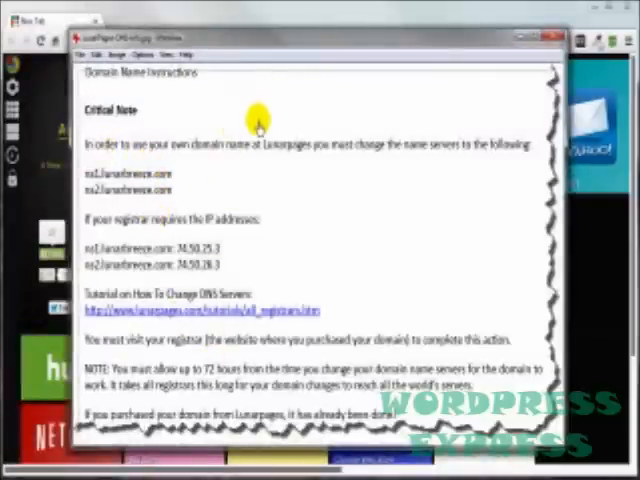
pyautogui.moveTo(90, 80)
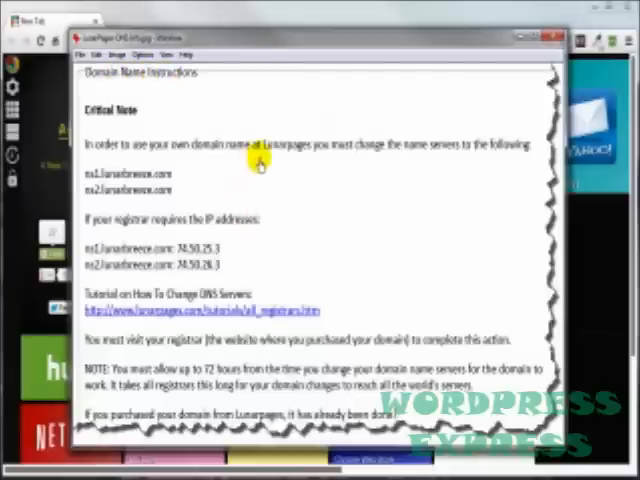
pyautogui.moveTo(284, 140)
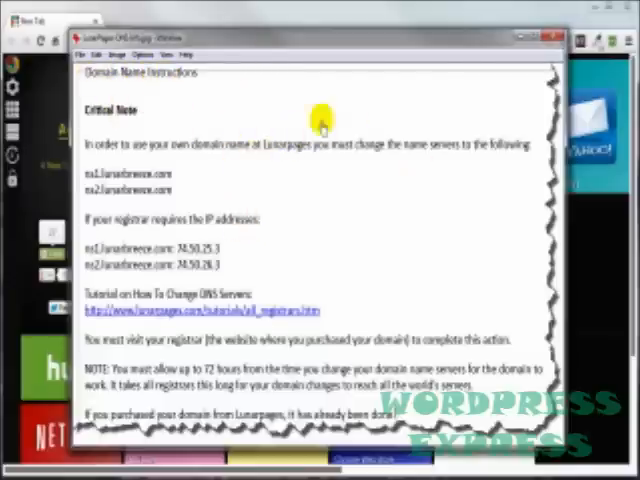
pyautogui.moveTo(176, 84)
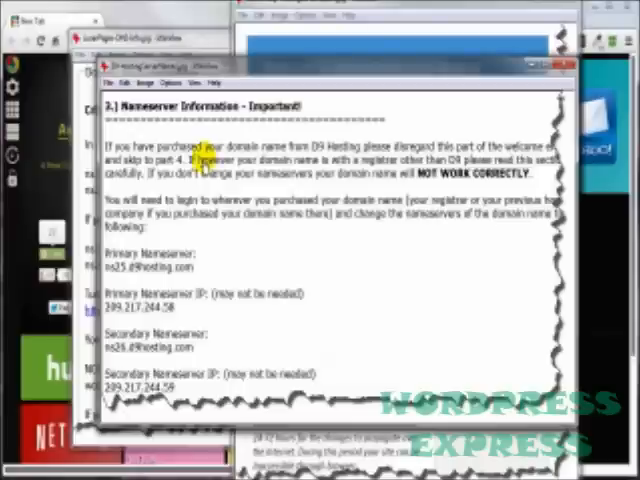
pyautogui.moveTo(230, 270)
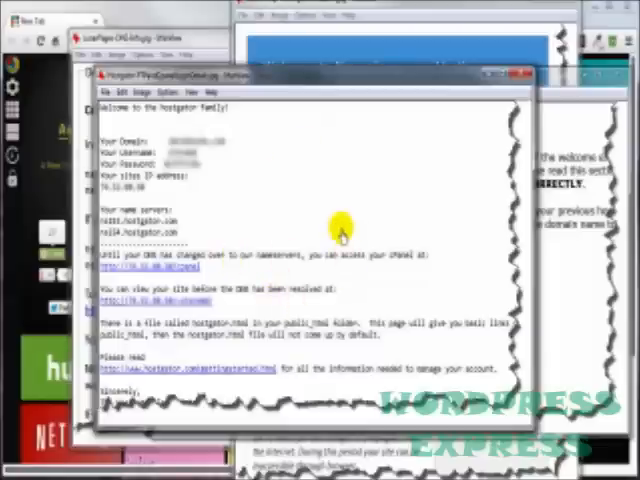
pyautogui.moveTo(318, 236)
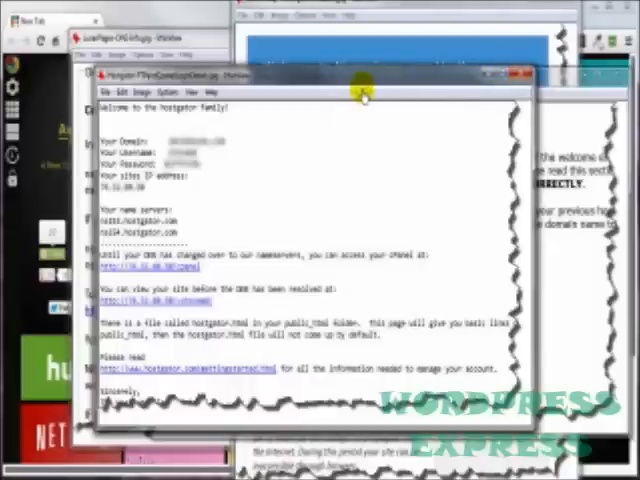
pyautogui.moveTo(418, 92)
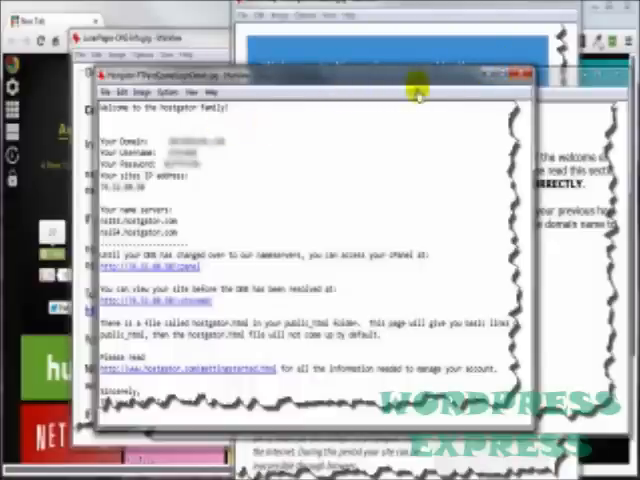
pyautogui.moveTo(316, 300)
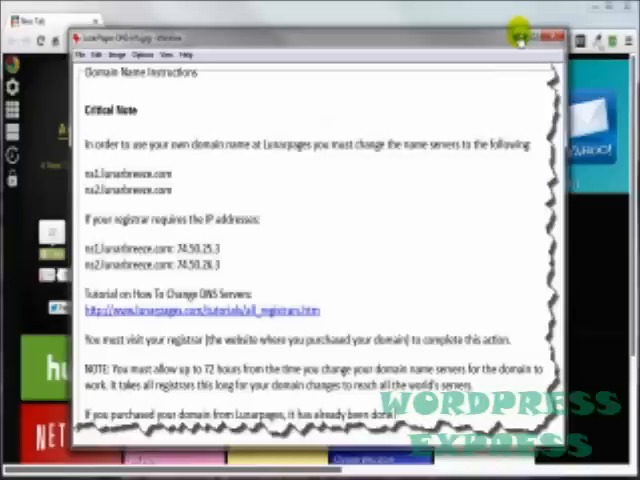
# Step: Reach the Namecheap managed-domains list from the Domains menu
pyautogui.click(556, 36)
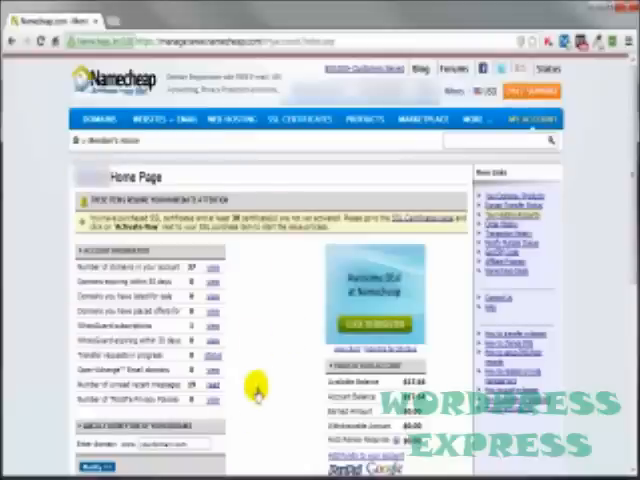
pyautogui.click(98, 116)
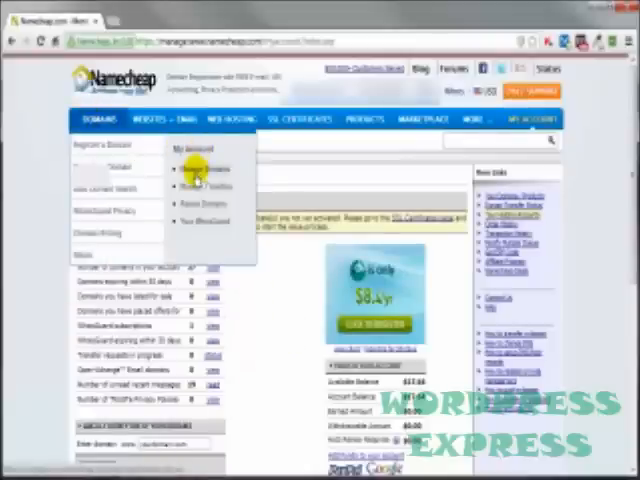
pyautogui.click(200, 168)
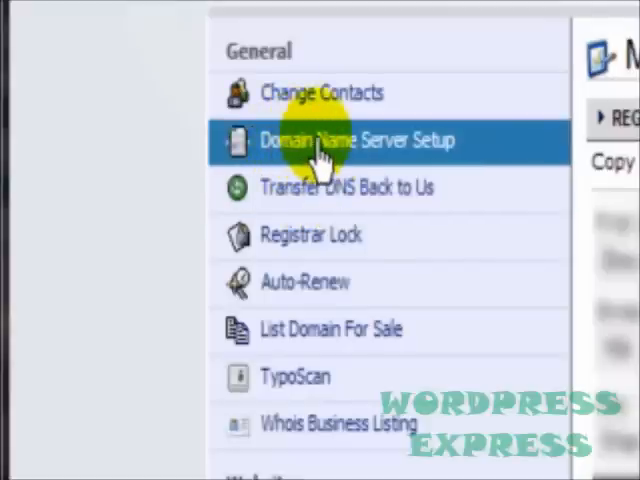
# Step: Enter the two DS Hosting nameservers as the domain's custom DNS servers
pyautogui.click(356, 140)
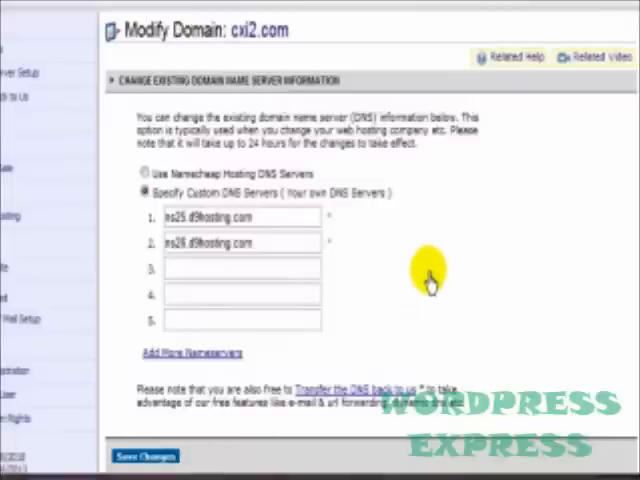
pyautogui.moveTo(428, 284)
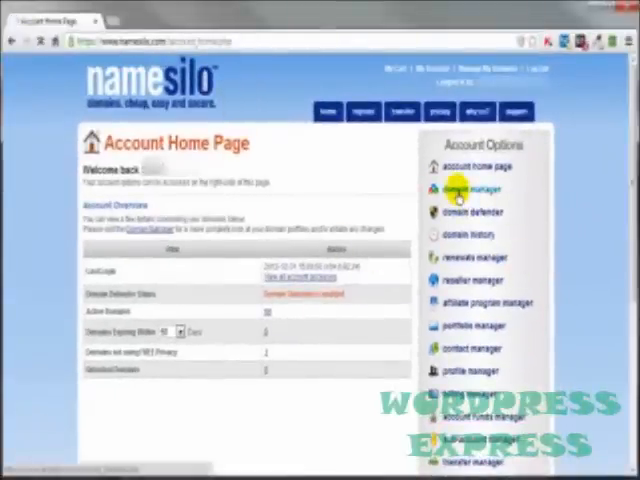
# Step: Show the account's domains in the NameSilo domain manager
pyautogui.click(468, 190)
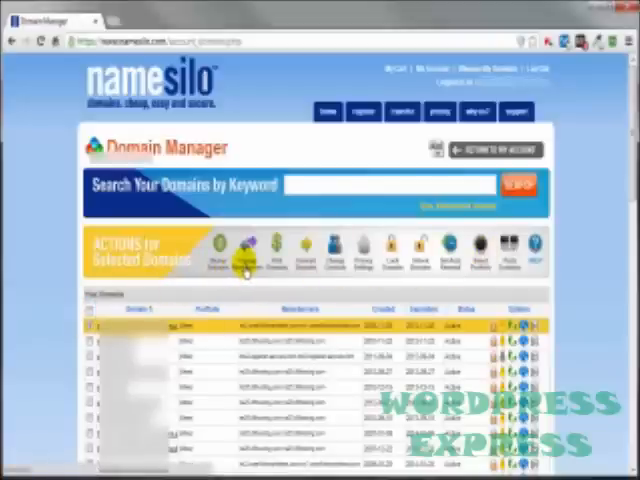
# Step: Fill NameServer 1 and 2 with the hosting nameservers and submit the change
pyautogui.click(256, 248)
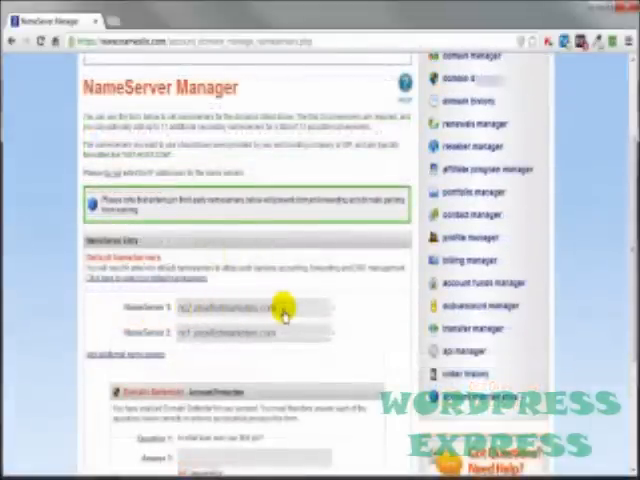
pyautogui.moveTo(284, 350)
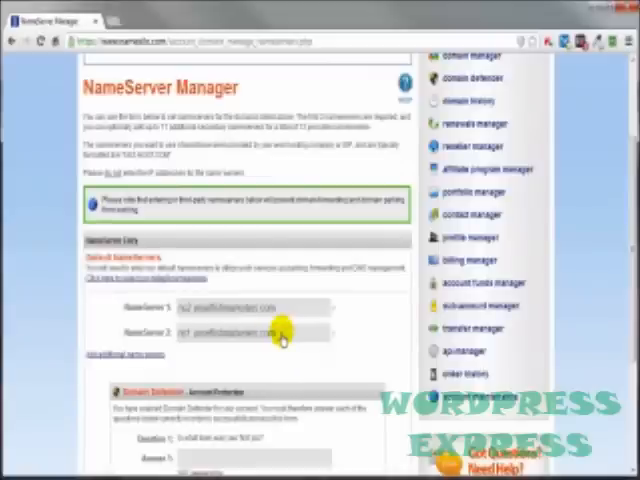
pyautogui.scroll(-3)
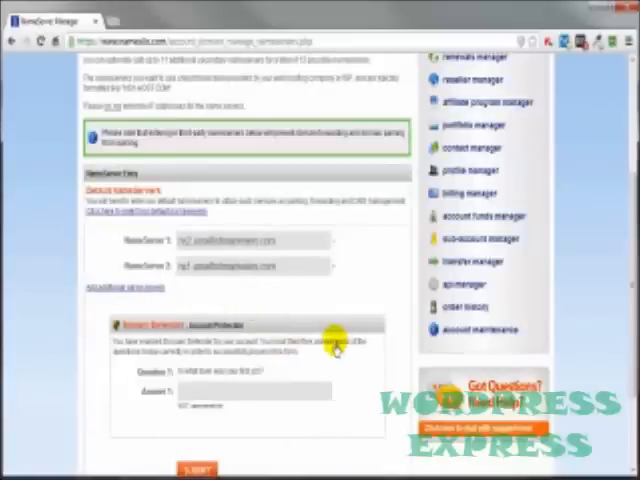
pyautogui.moveTo(336, 330)
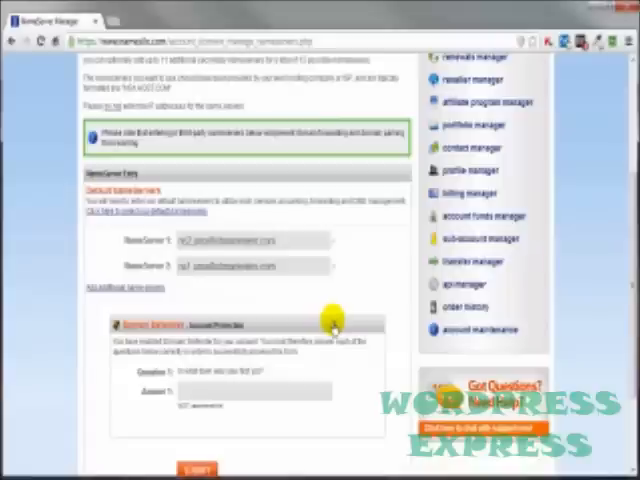
pyautogui.moveTo(288, 208)
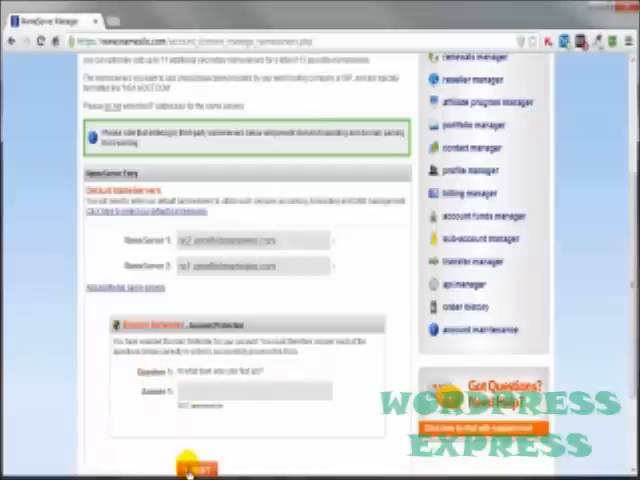
pyautogui.scroll(-3)
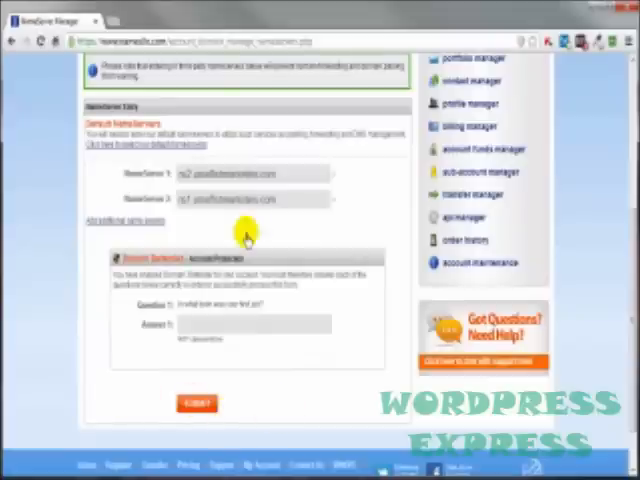
pyautogui.scroll(3)
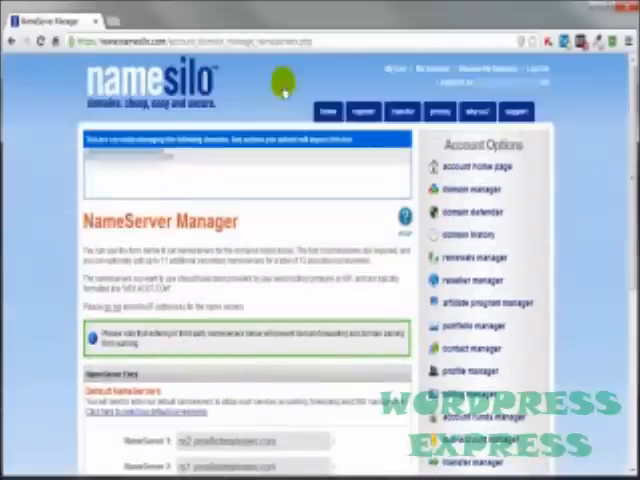